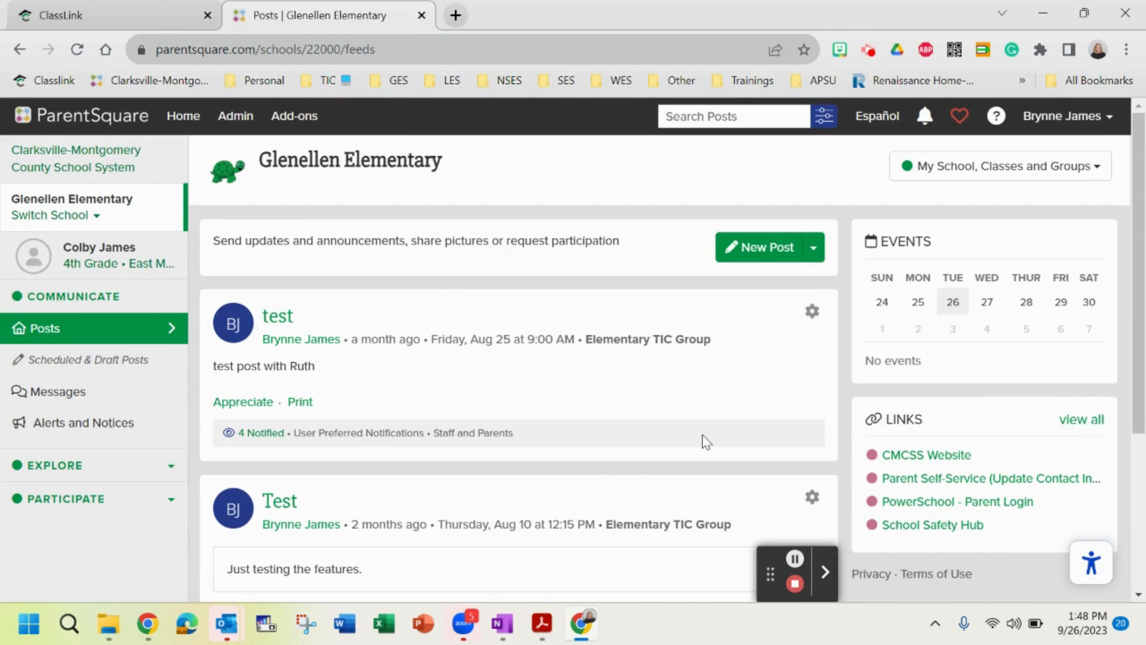
{"action": "mouse_move", "coordinate": [227, 513]}
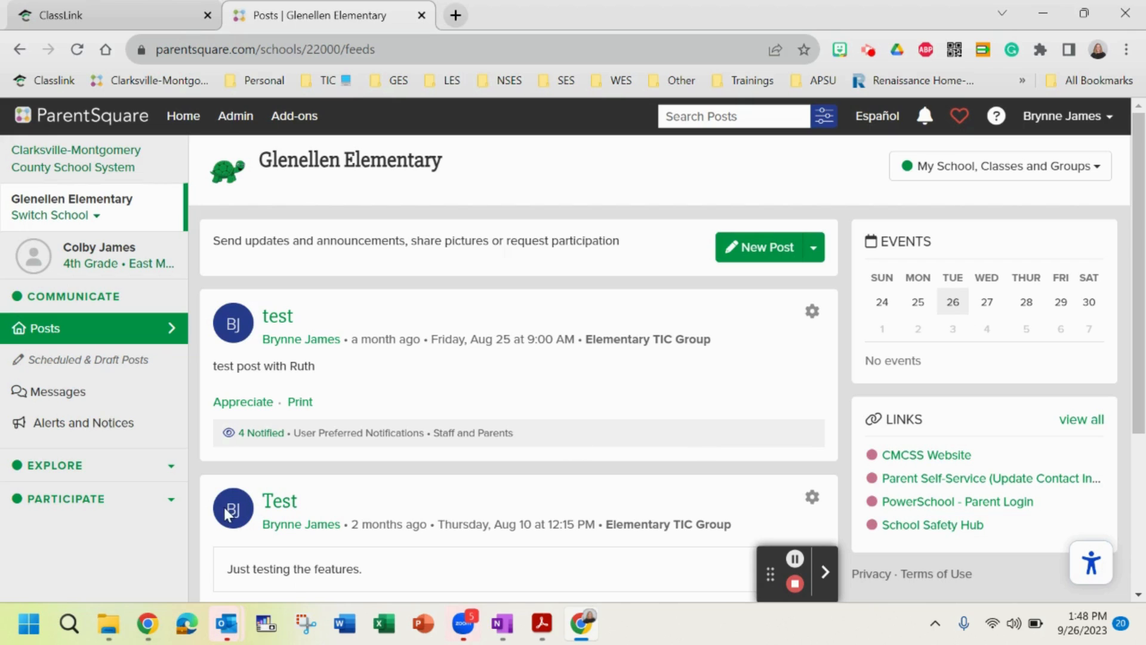
{"action": "mouse_move", "coordinate": [227, 481]}
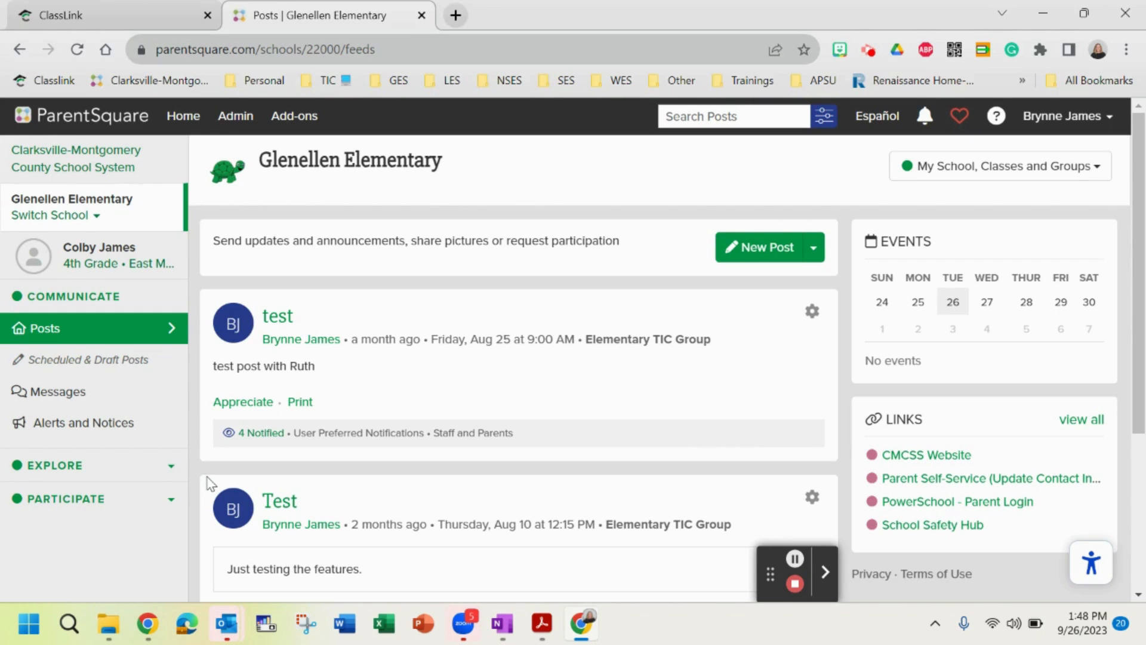
Expand Participate in the sidebar and go to the Glenellen Elementary Groups list.
{"action": "left_click", "coordinate": [69, 499]}
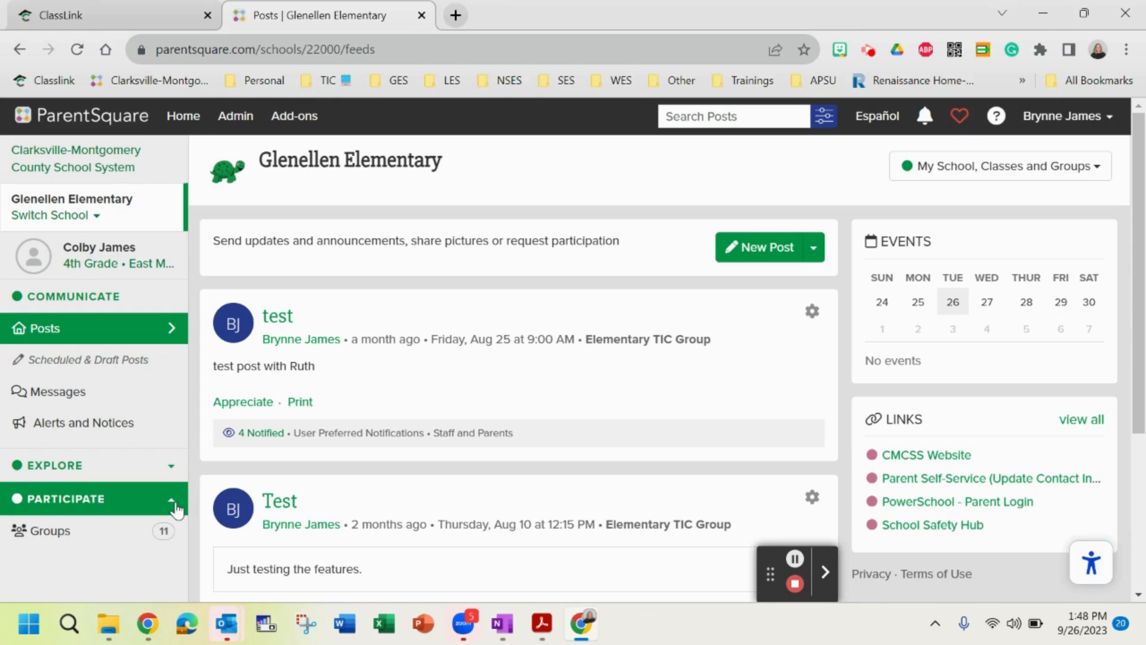
{"action": "mouse_move", "coordinate": [82, 510]}
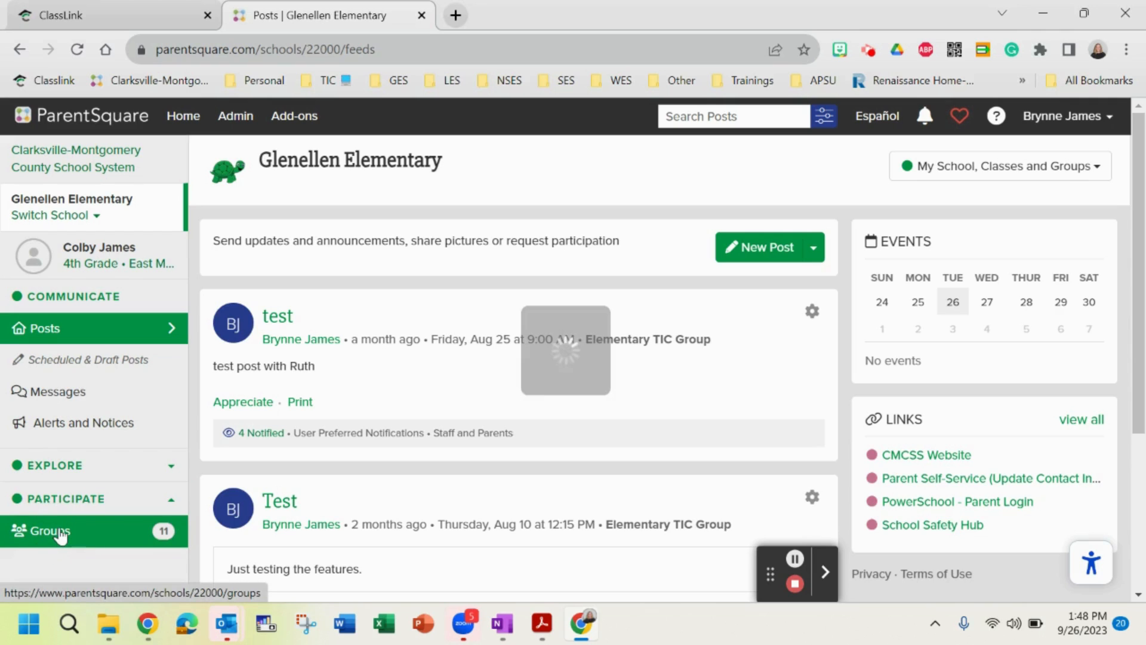
{"action": "left_click", "coordinate": [51, 530]}
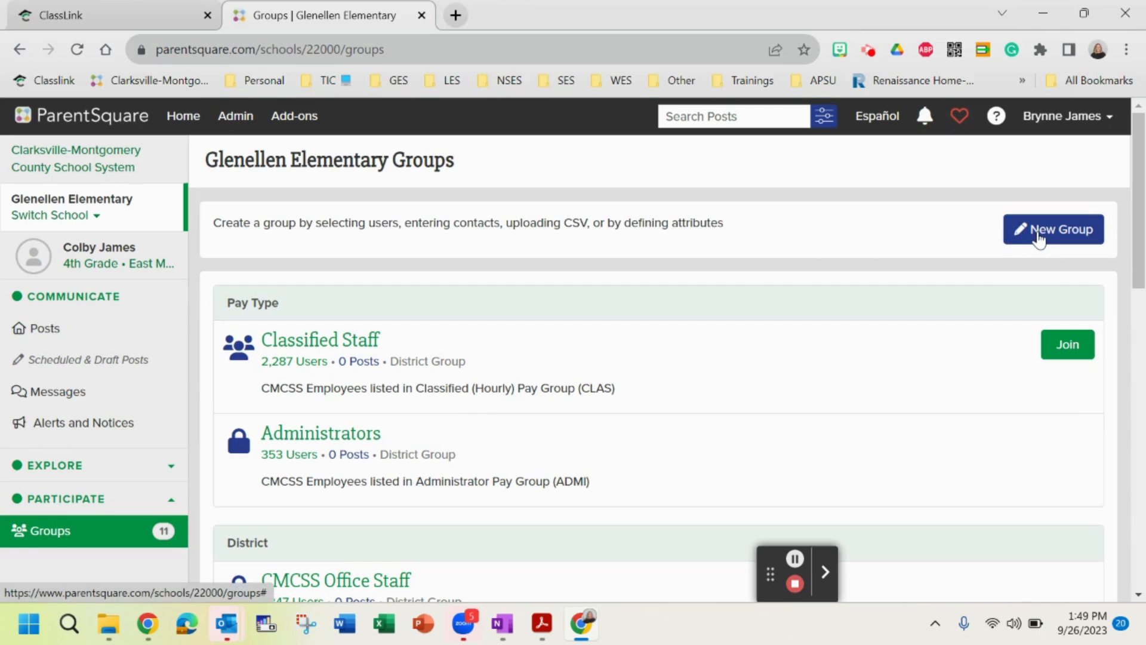
Start a New Group and choose the Static group type.
{"action": "left_click", "coordinate": [1053, 229]}
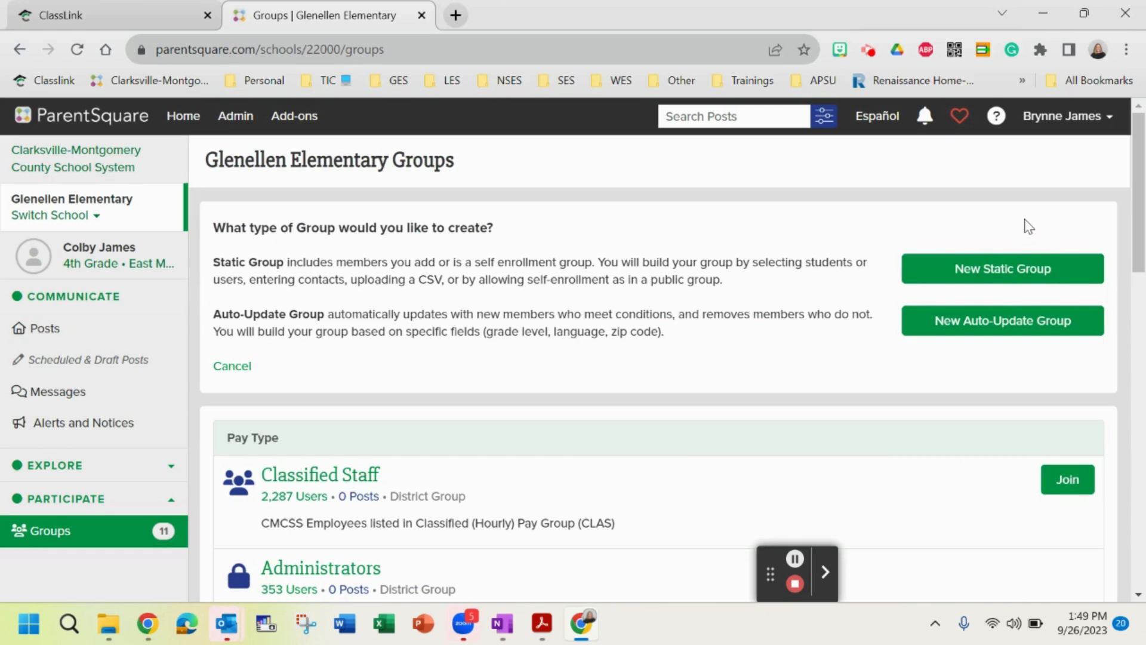
{"action": "mouse_move", "coordinate": [963, 214]}
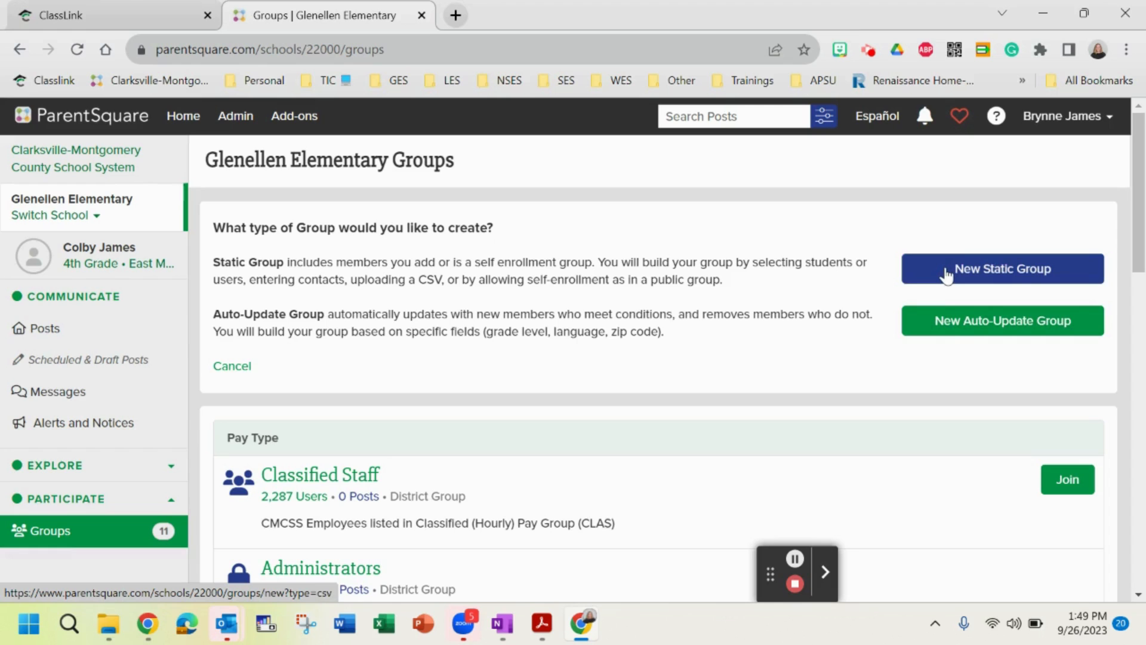
{"action": "left_click", "coordinate": [1002, 269]}
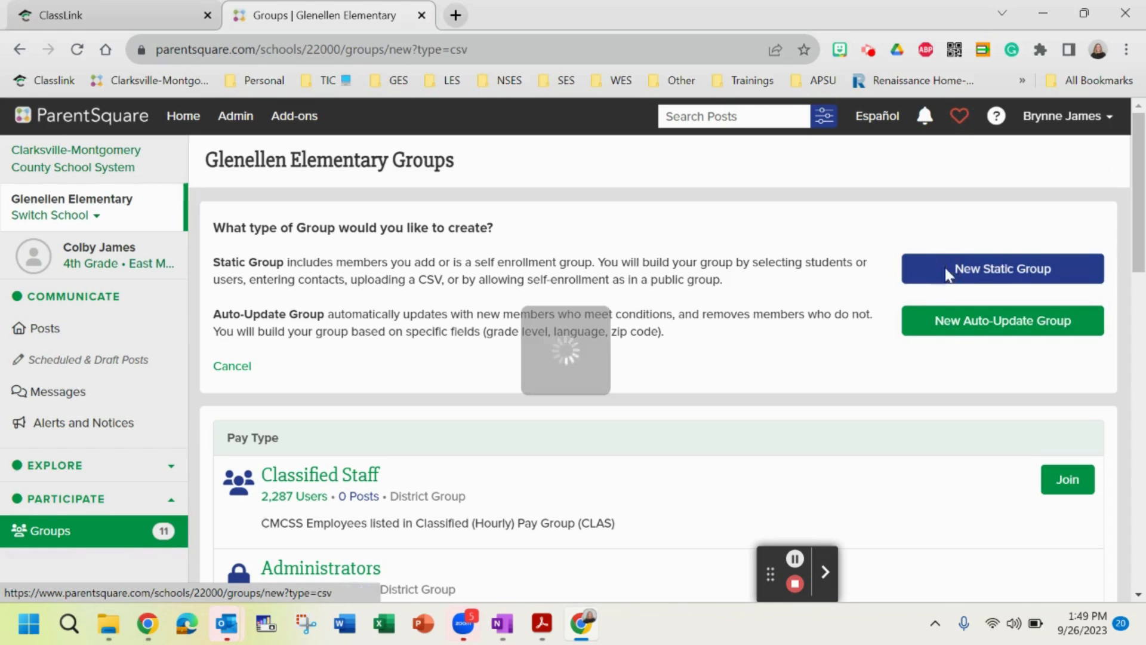
Enter 'Test' as the group's display name on the Create a Group form.
{"action": "left_click", "coordinate": [1002, 269]}
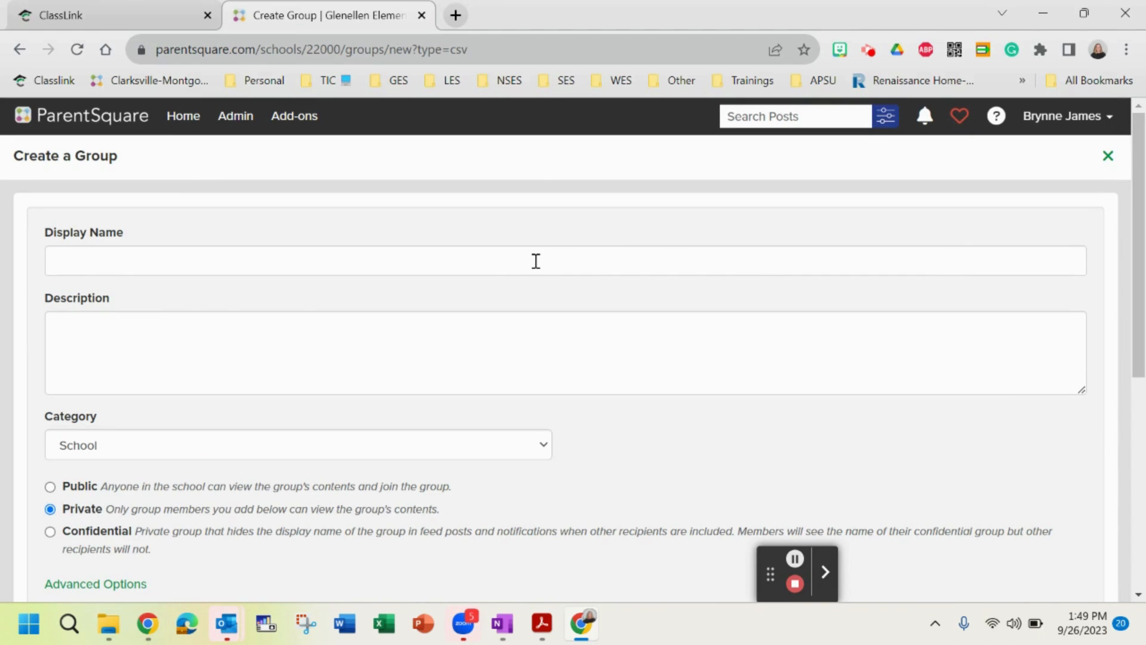
{"action": "left_click", "coordinate": [512, 260]}
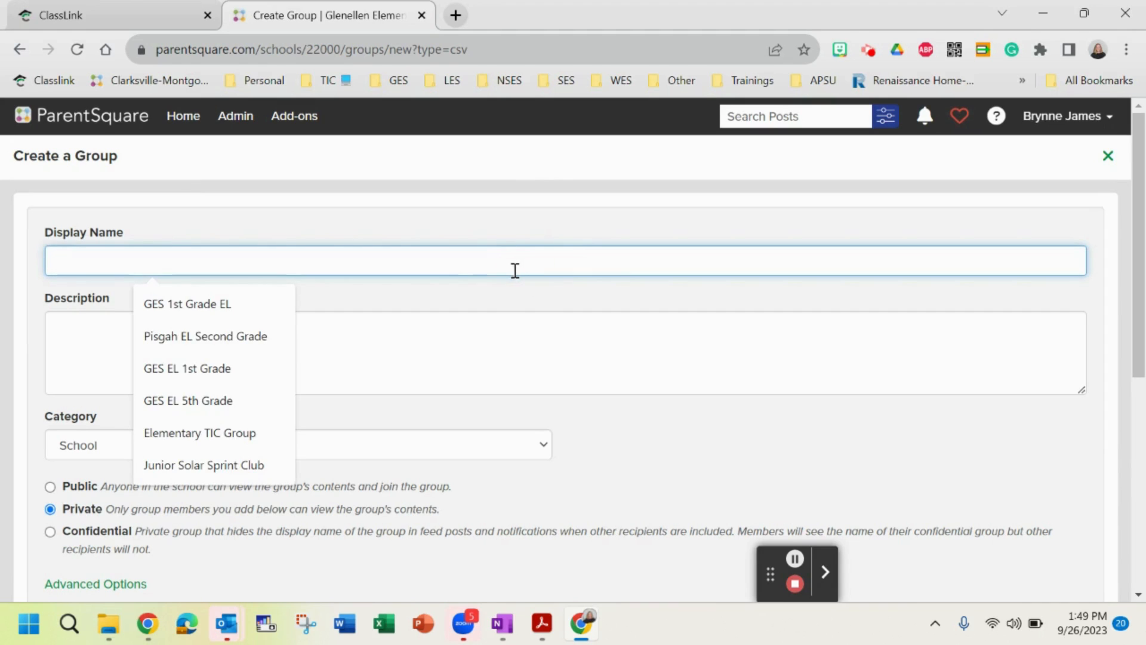
{"action": "type", "text": "T"}
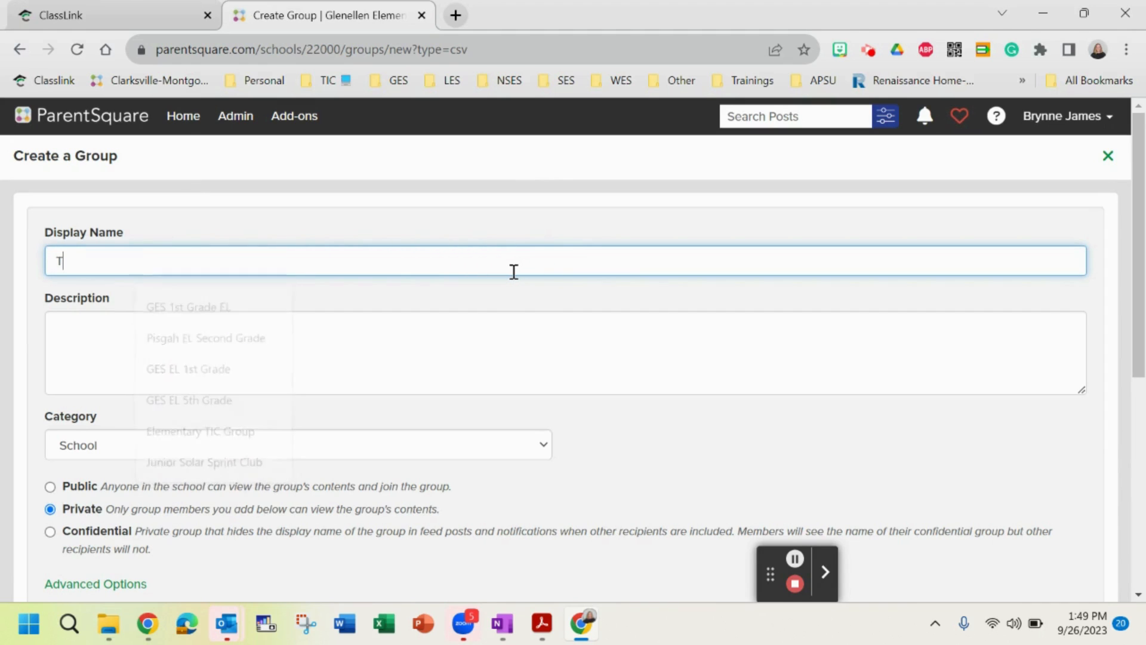
{"action": "type", "text": "est"}
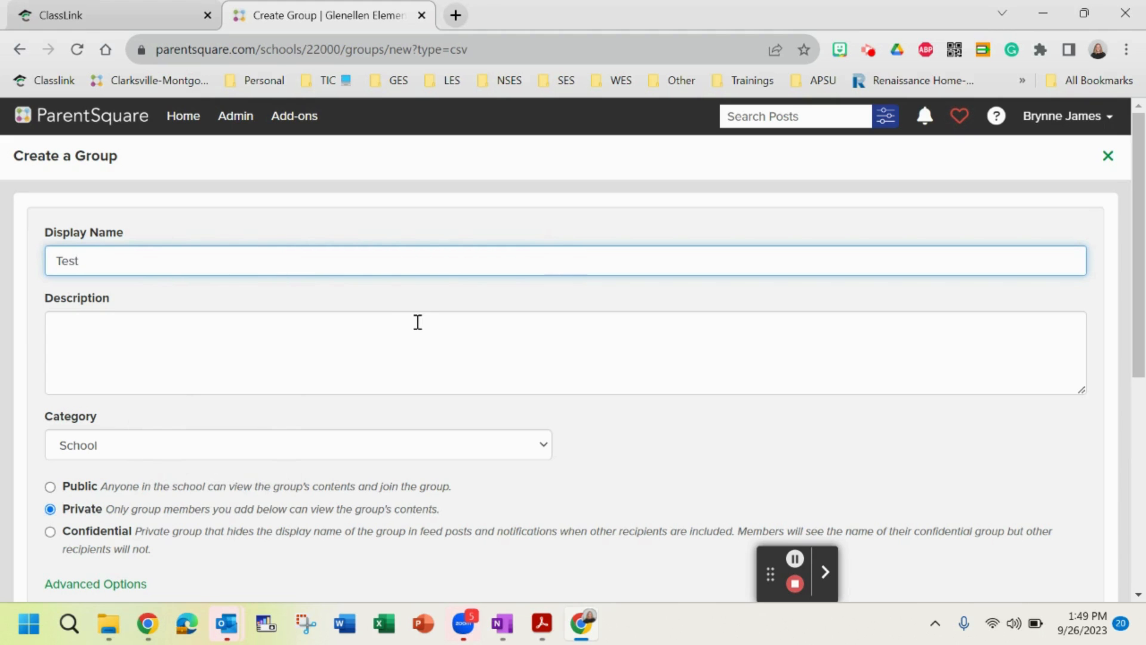
{"action": "scroll", "scroll_direction": "down", "scroll_amount": 3}
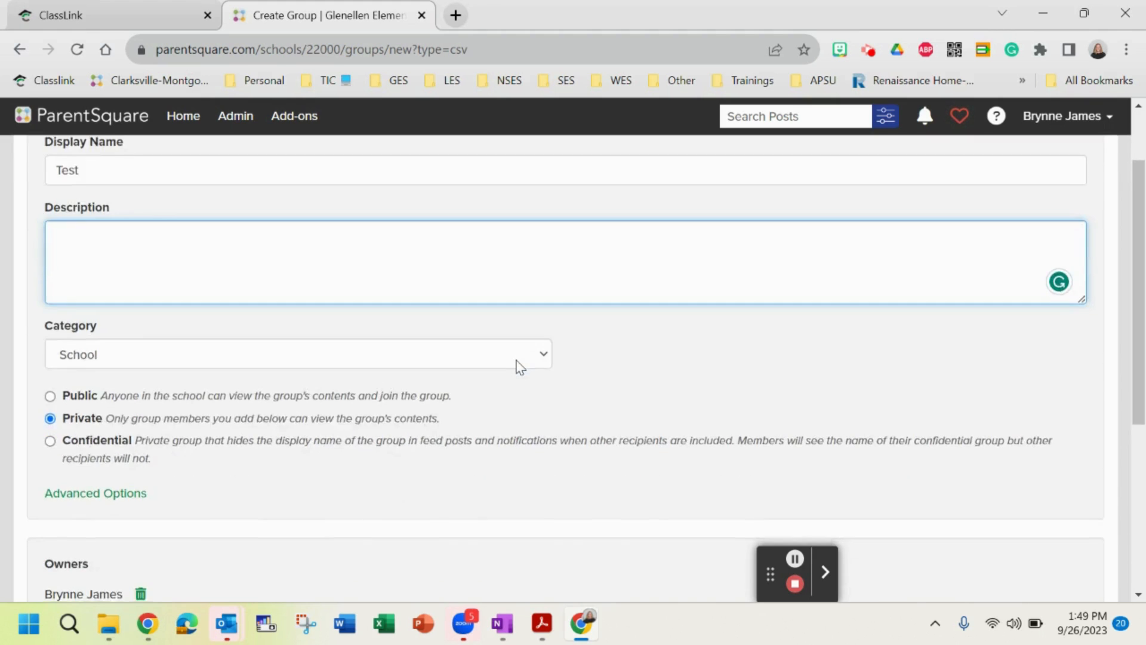
{"action": "scroll", "scroll_direction": "down", "scroll_amount": 3}
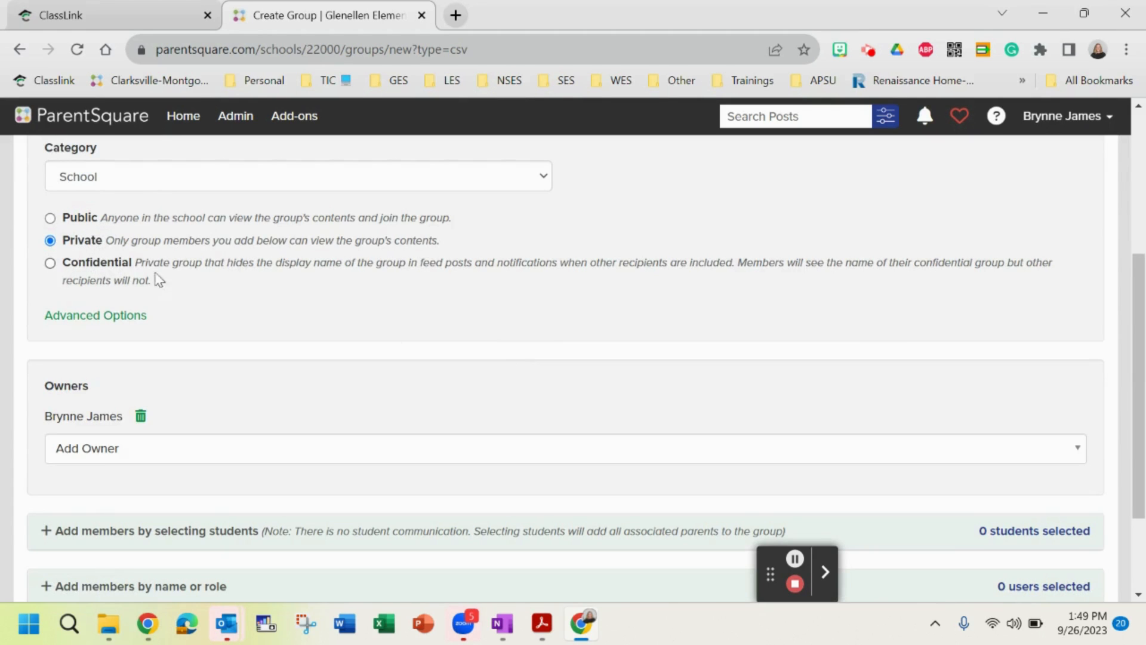
{"action": "scroll", "scroll_direction": "down", "scroll_amount": 3}
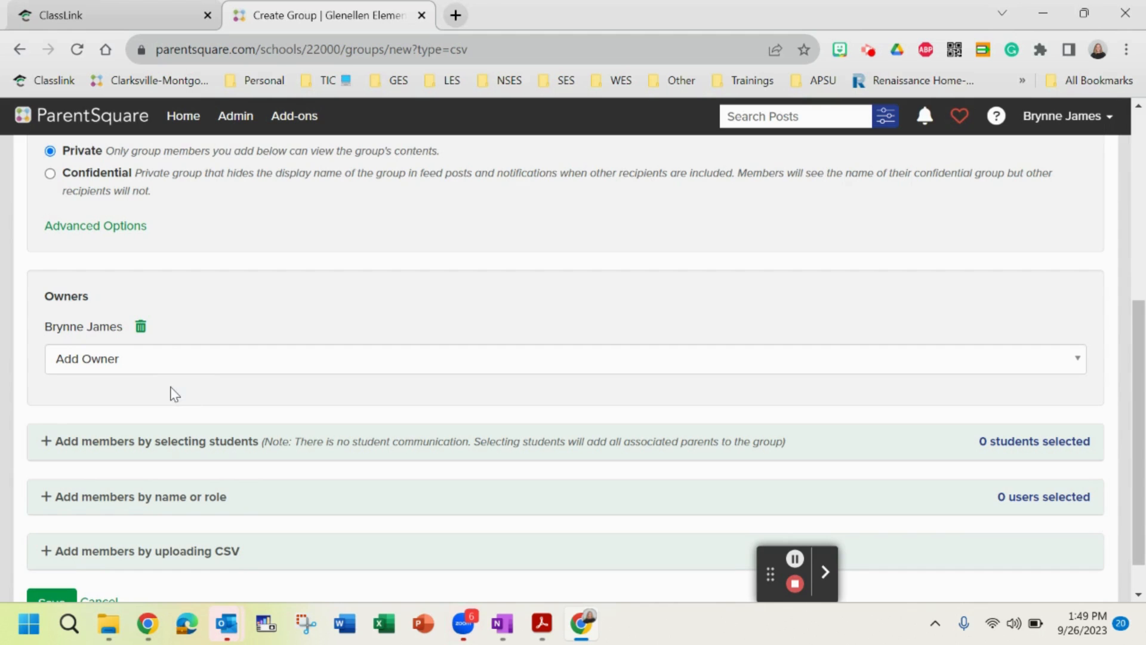
{"action": "scroll", "scroll_direction": "down", "scroll_amount": 3}
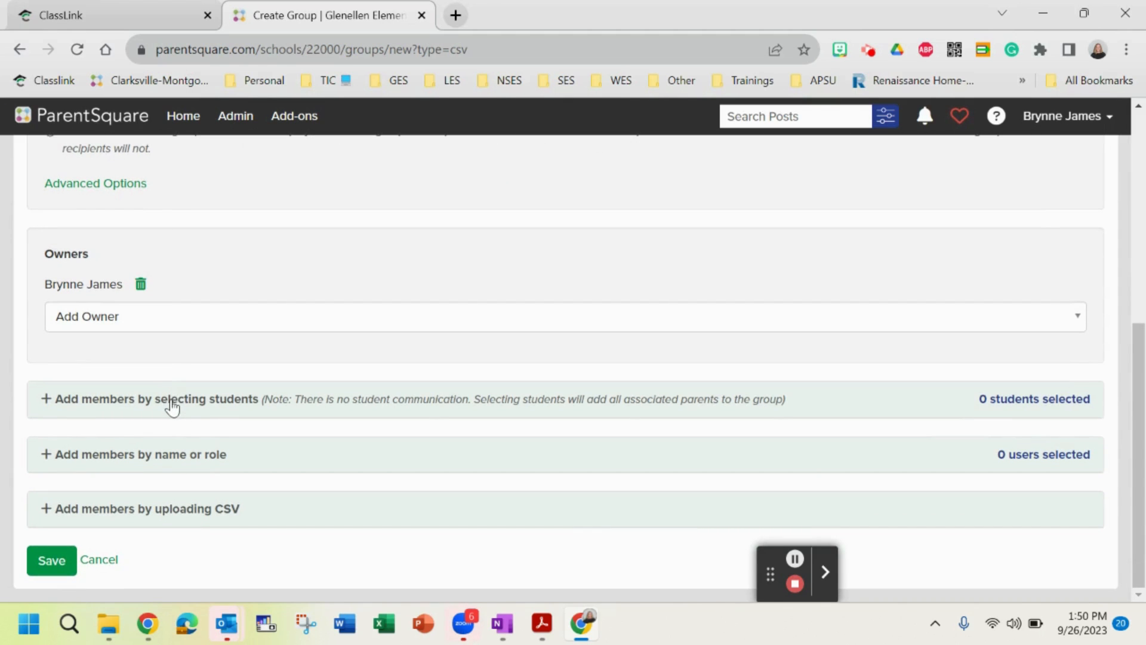
{"action": "left_click", "coordinate": [154, 399]}
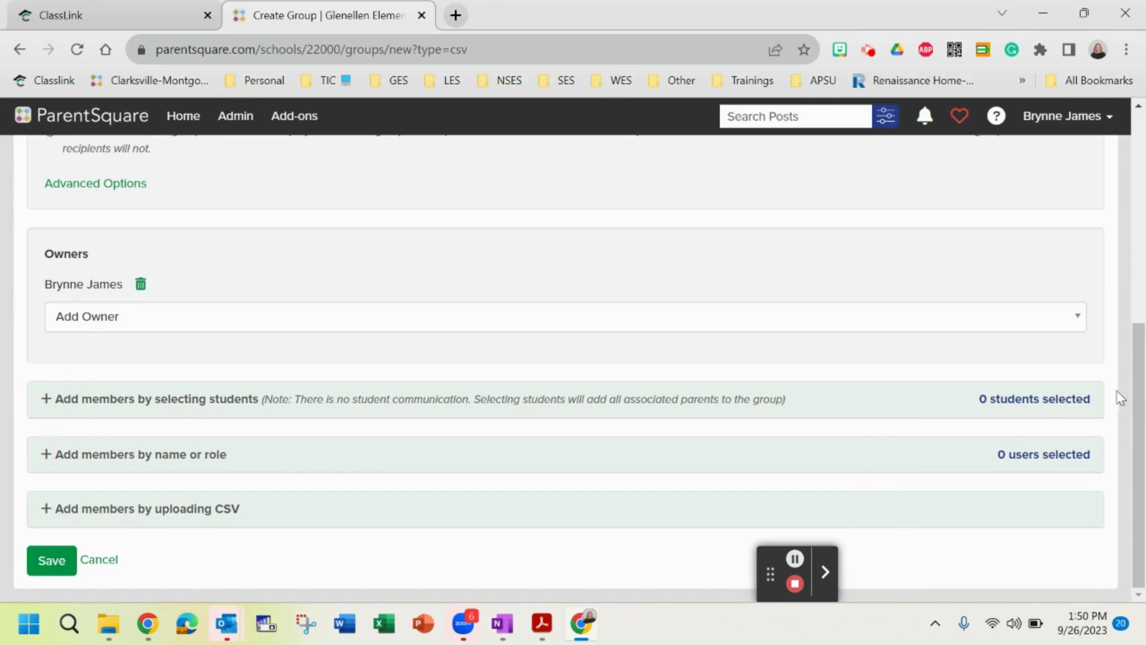
{"action": "mouse_move", "coordinate": [113, 527]}
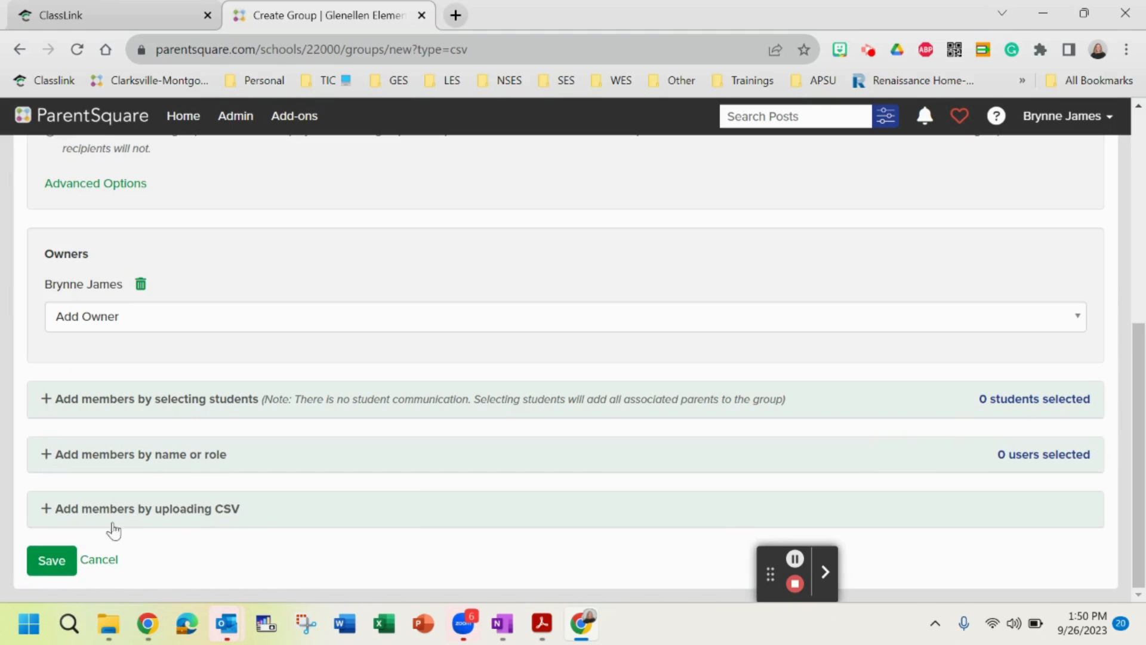
Save the Test group so it appears in the Groups list with one user.
{"action": "left_click", "coordinate": [52, 559]}
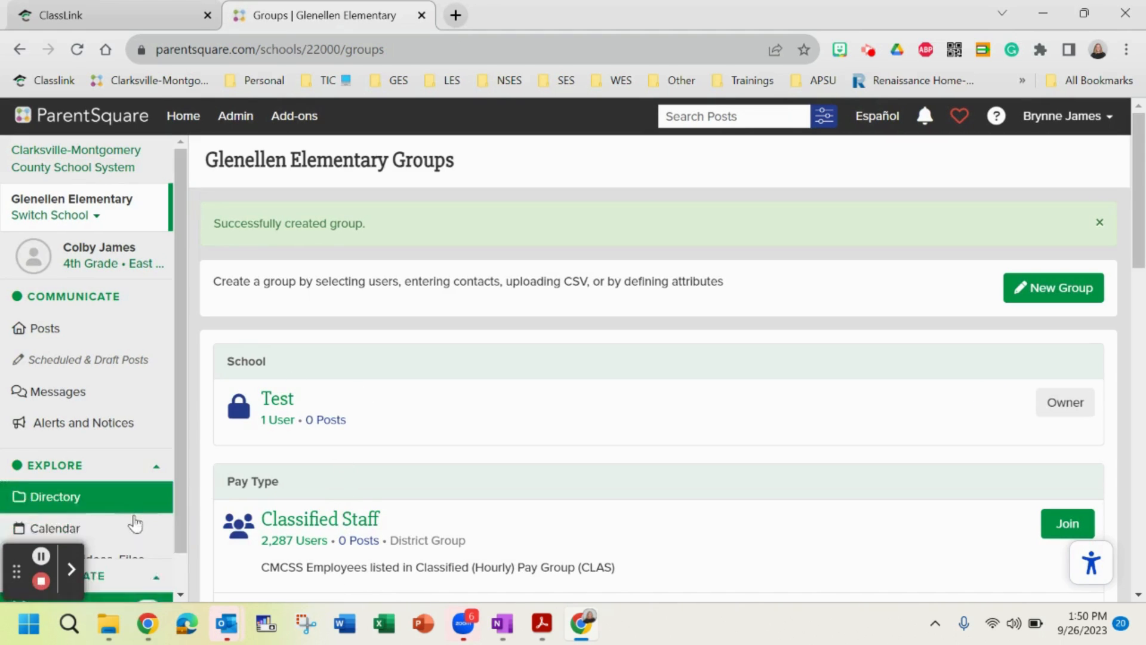
{"action": "scroll", "scroll_direction": "down", "scroll_amount": 3}
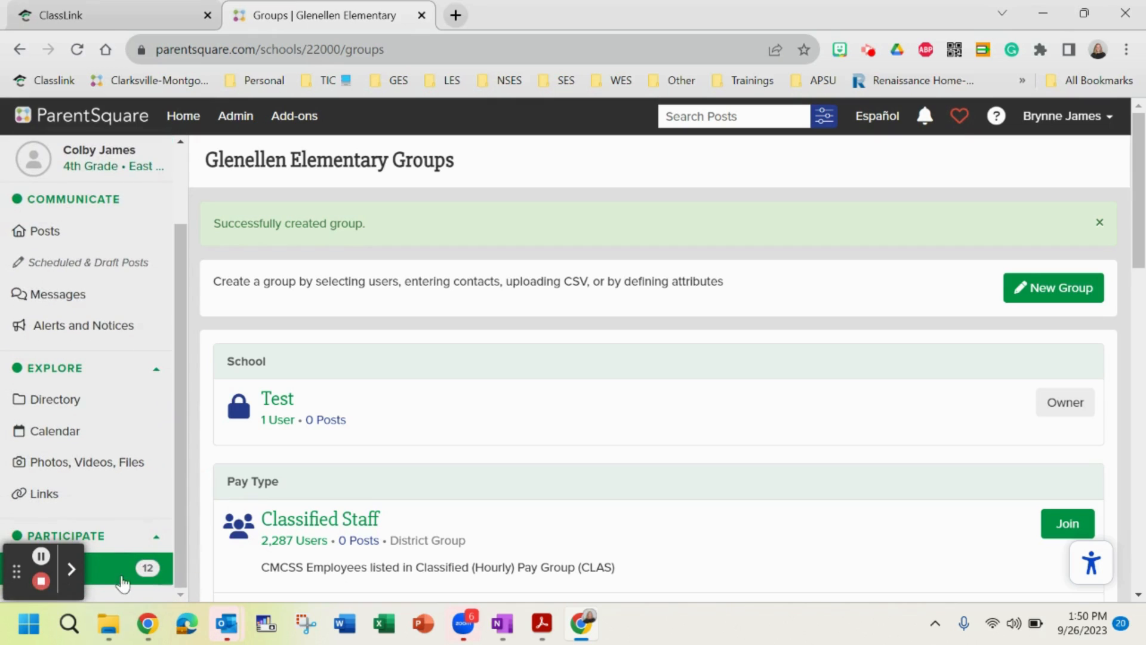
{"action": "mouse_move", "coordinate": [182, 517]}
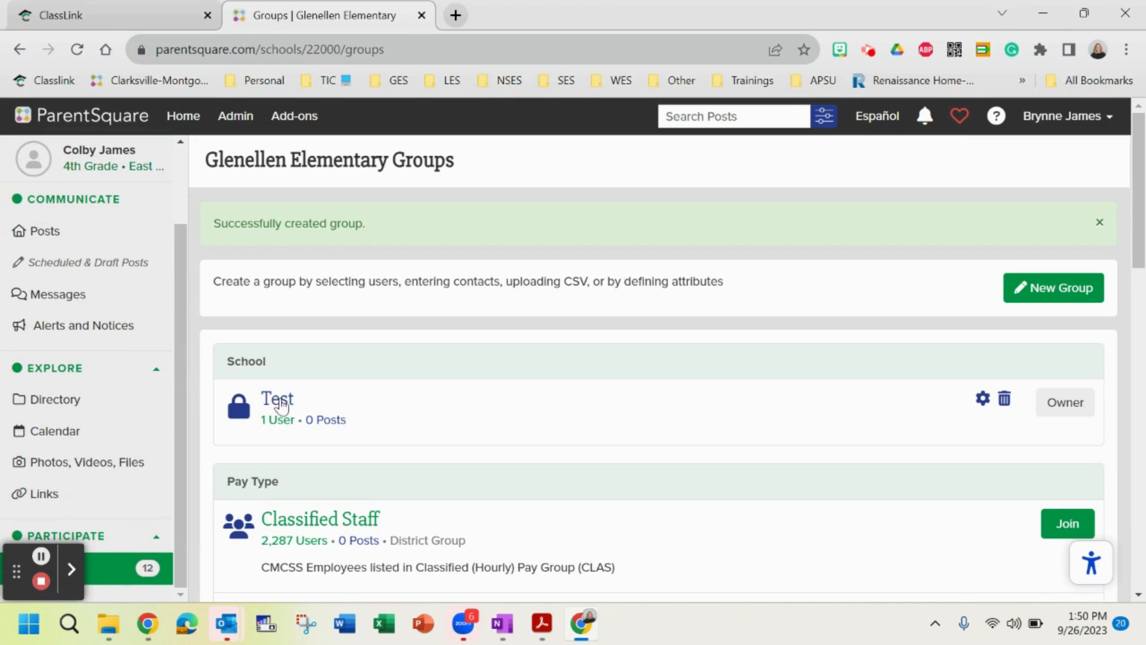
{"action": "mouse_move", "coordinate": [983, 399]}
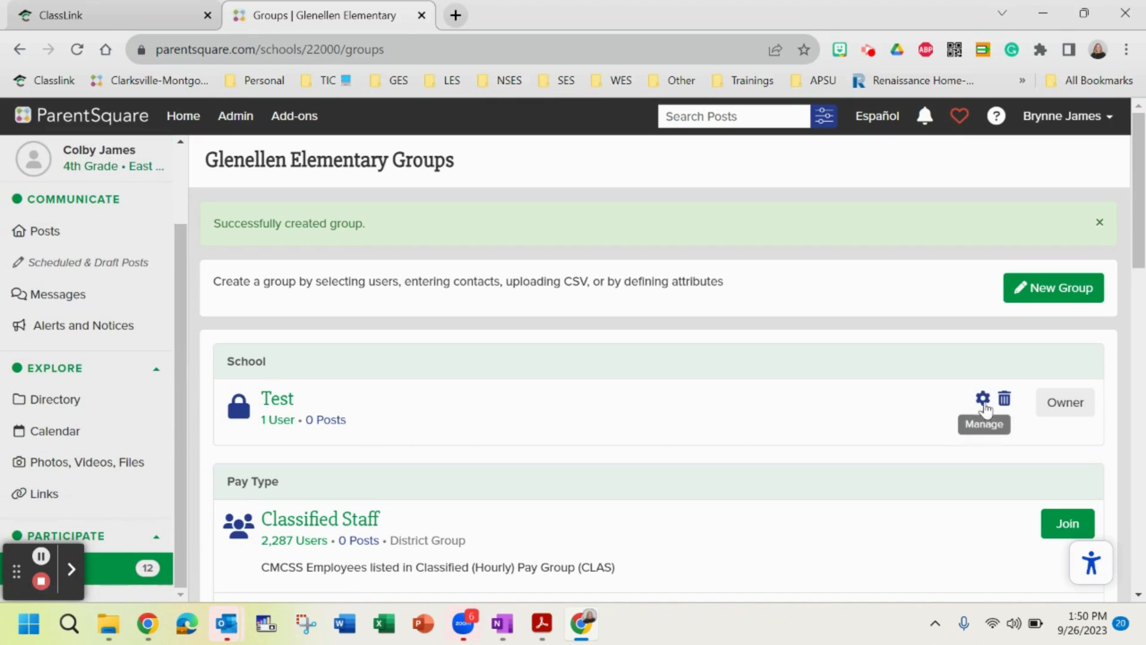
Open Test's Edit Group page via Manage and review its name, visibility, owner and members.
{"action": "left_click", "coordinate": [982, 399]}
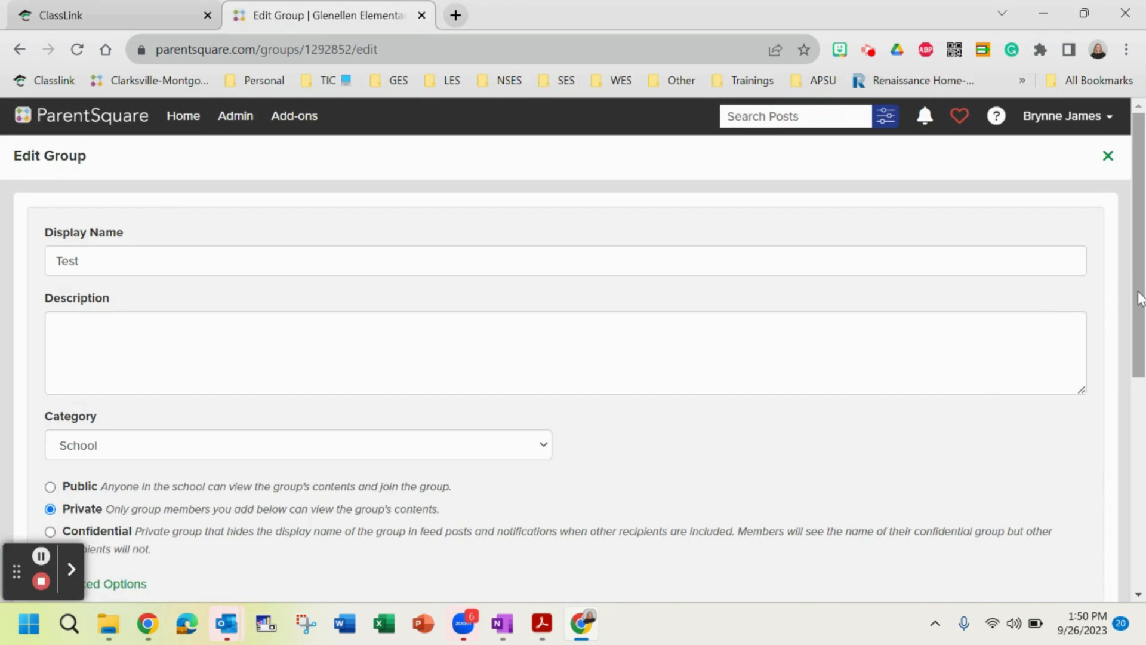
{"action": "scroll", "scroll_direction": "down", "scroll_amount": 3}
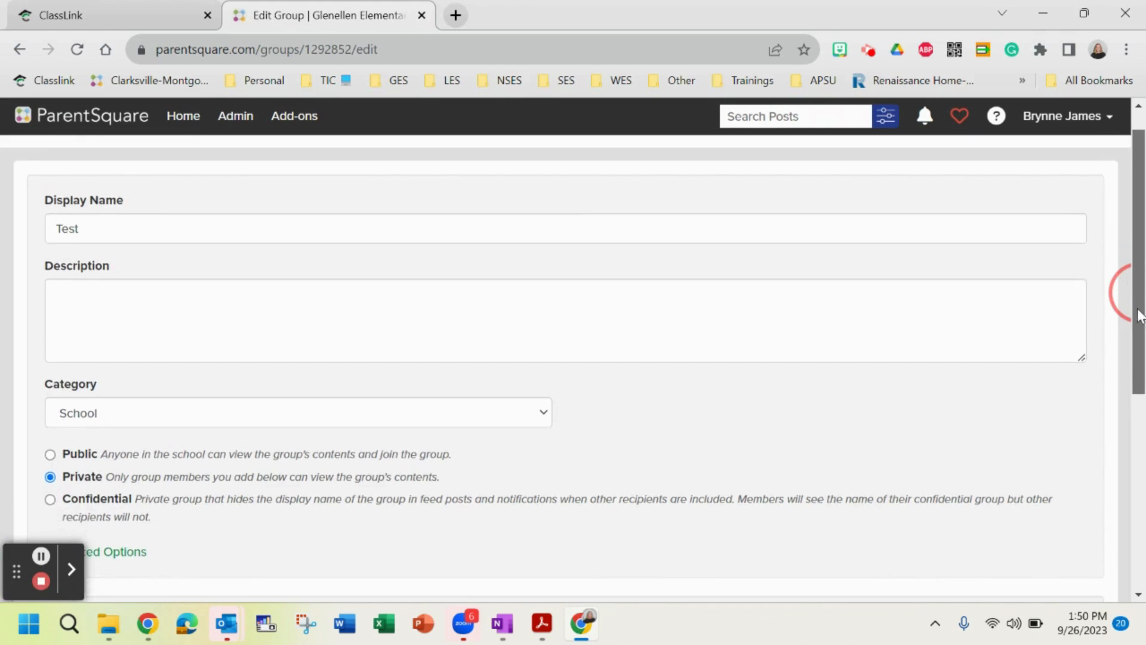
{"action": "scroll", "scroll_direction": "down", "scroll_amount": 3}
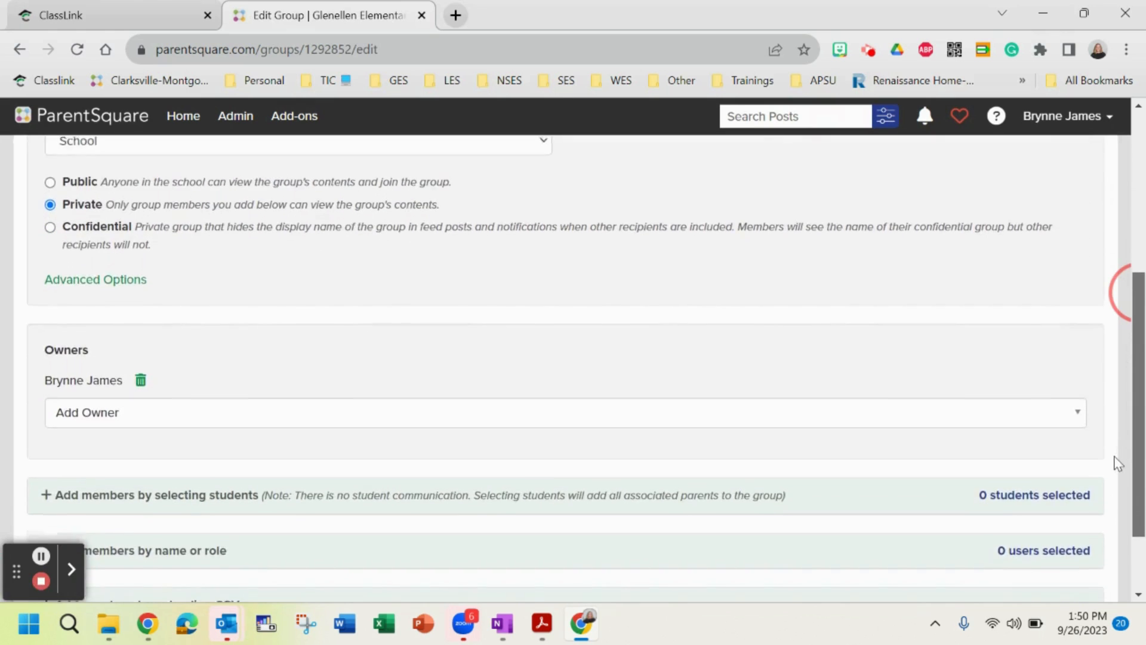
{"action": "scroll", "scroll_direction": "down", "scroll_amount": 3}
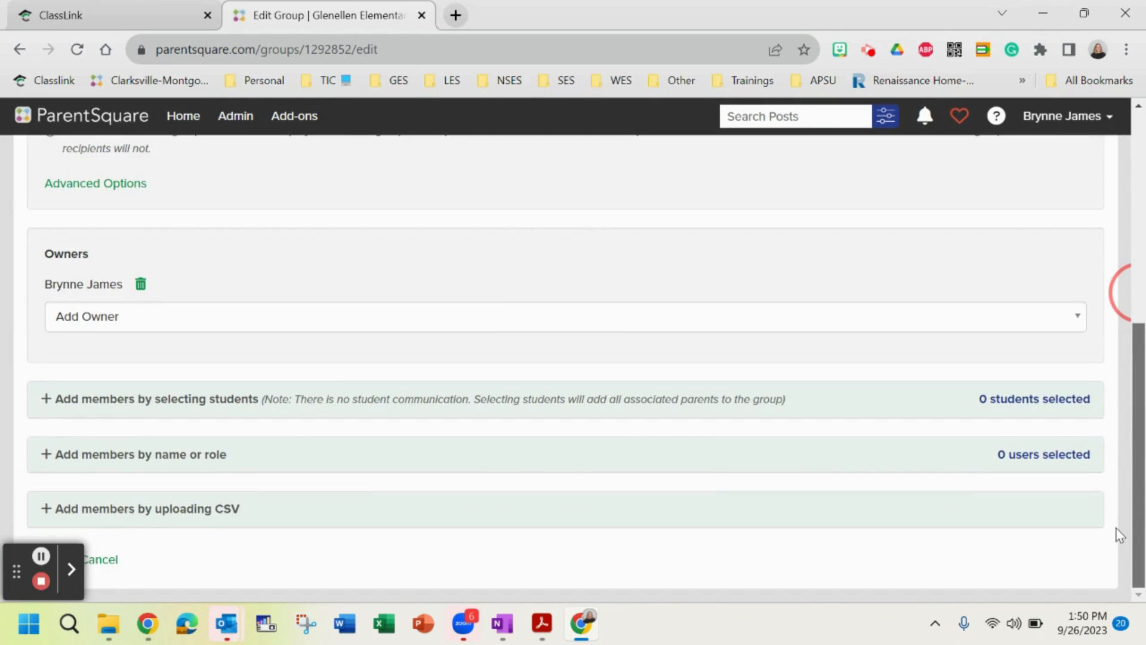